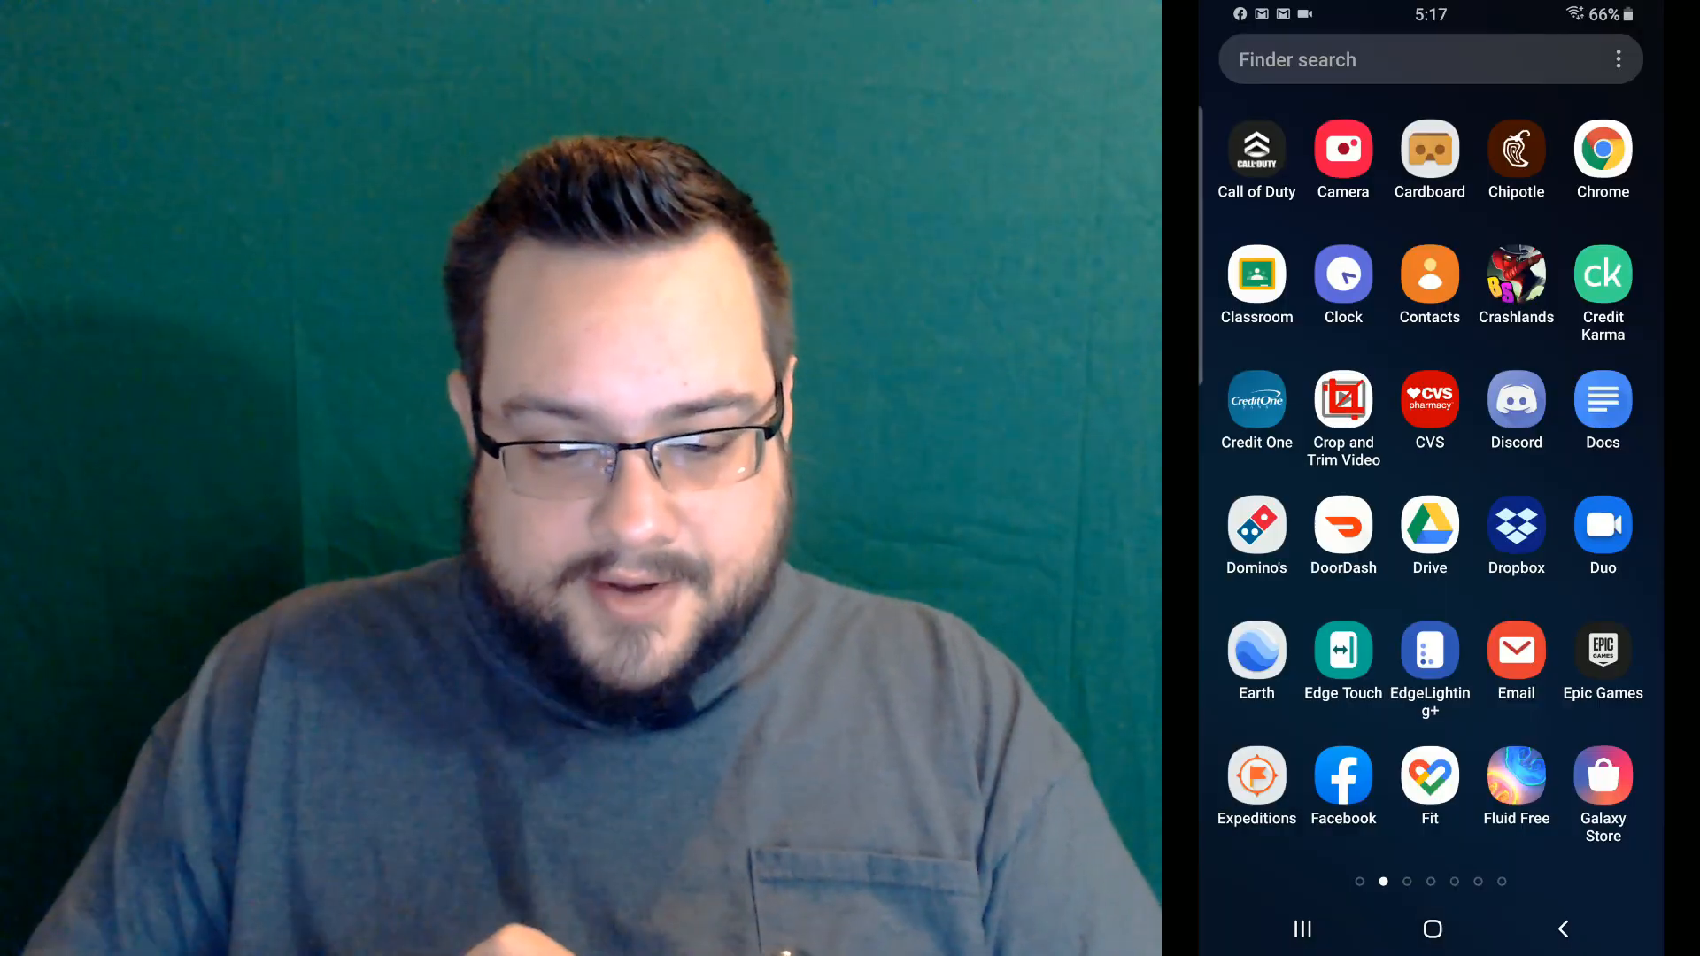
# Swipe left through the app drawer pages until reaching the page with Settings
pyautogui.hscroll(-3)
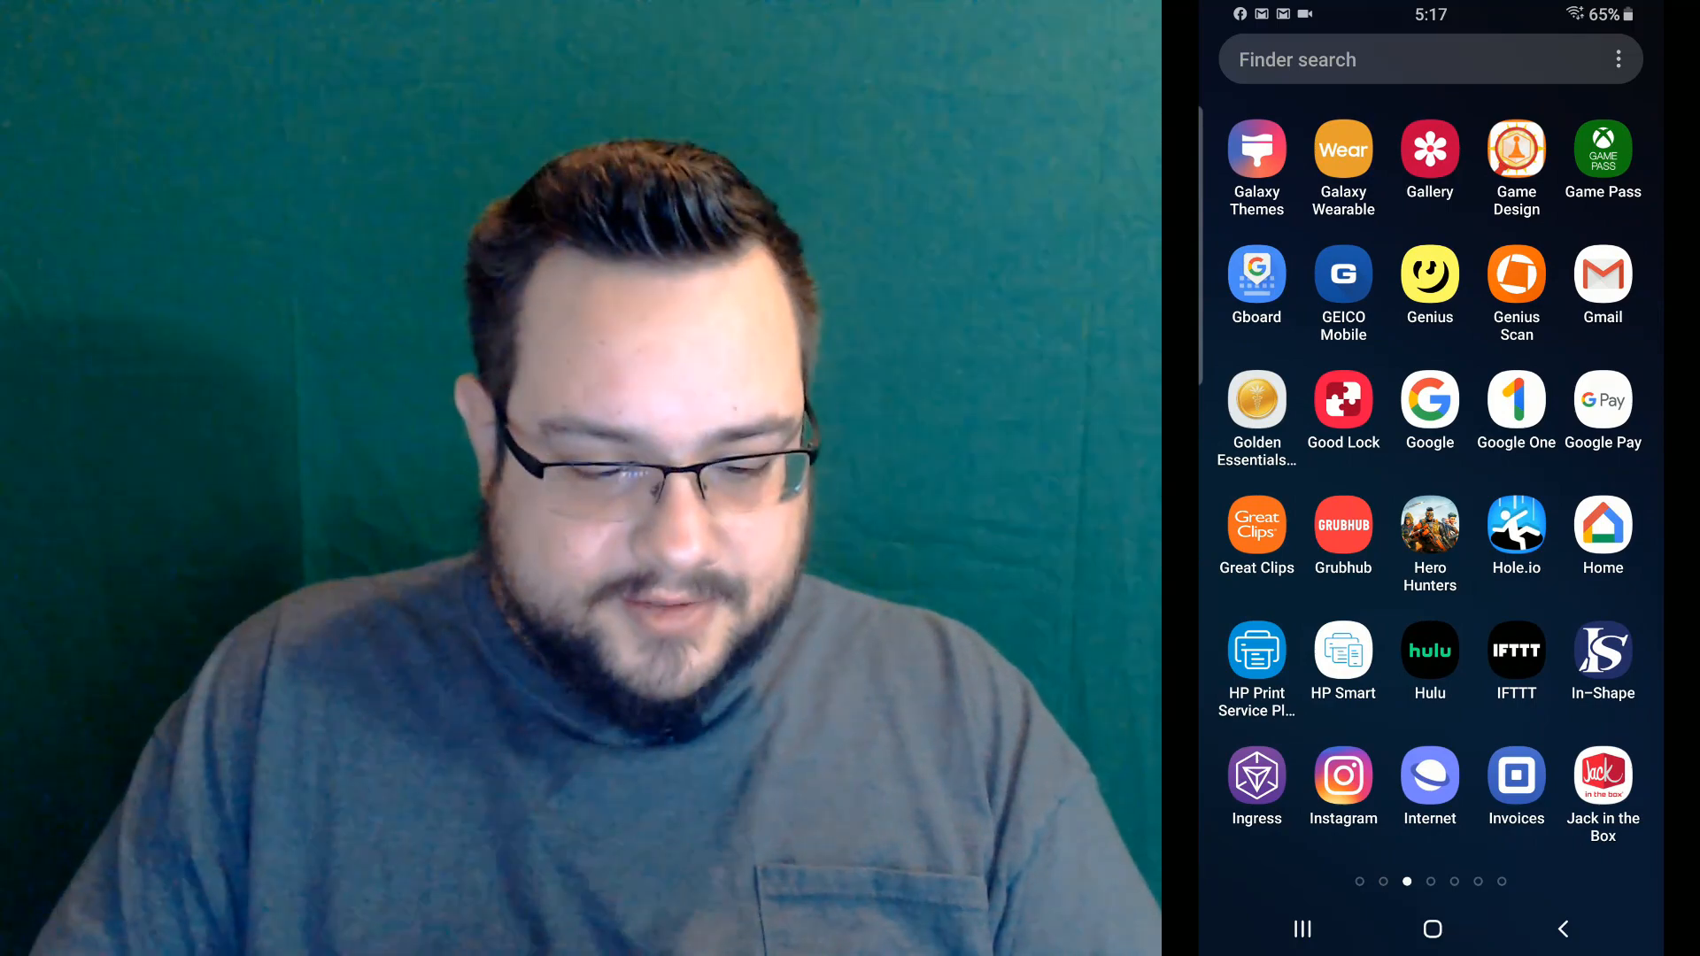
pyautogui.hscroll(-3)
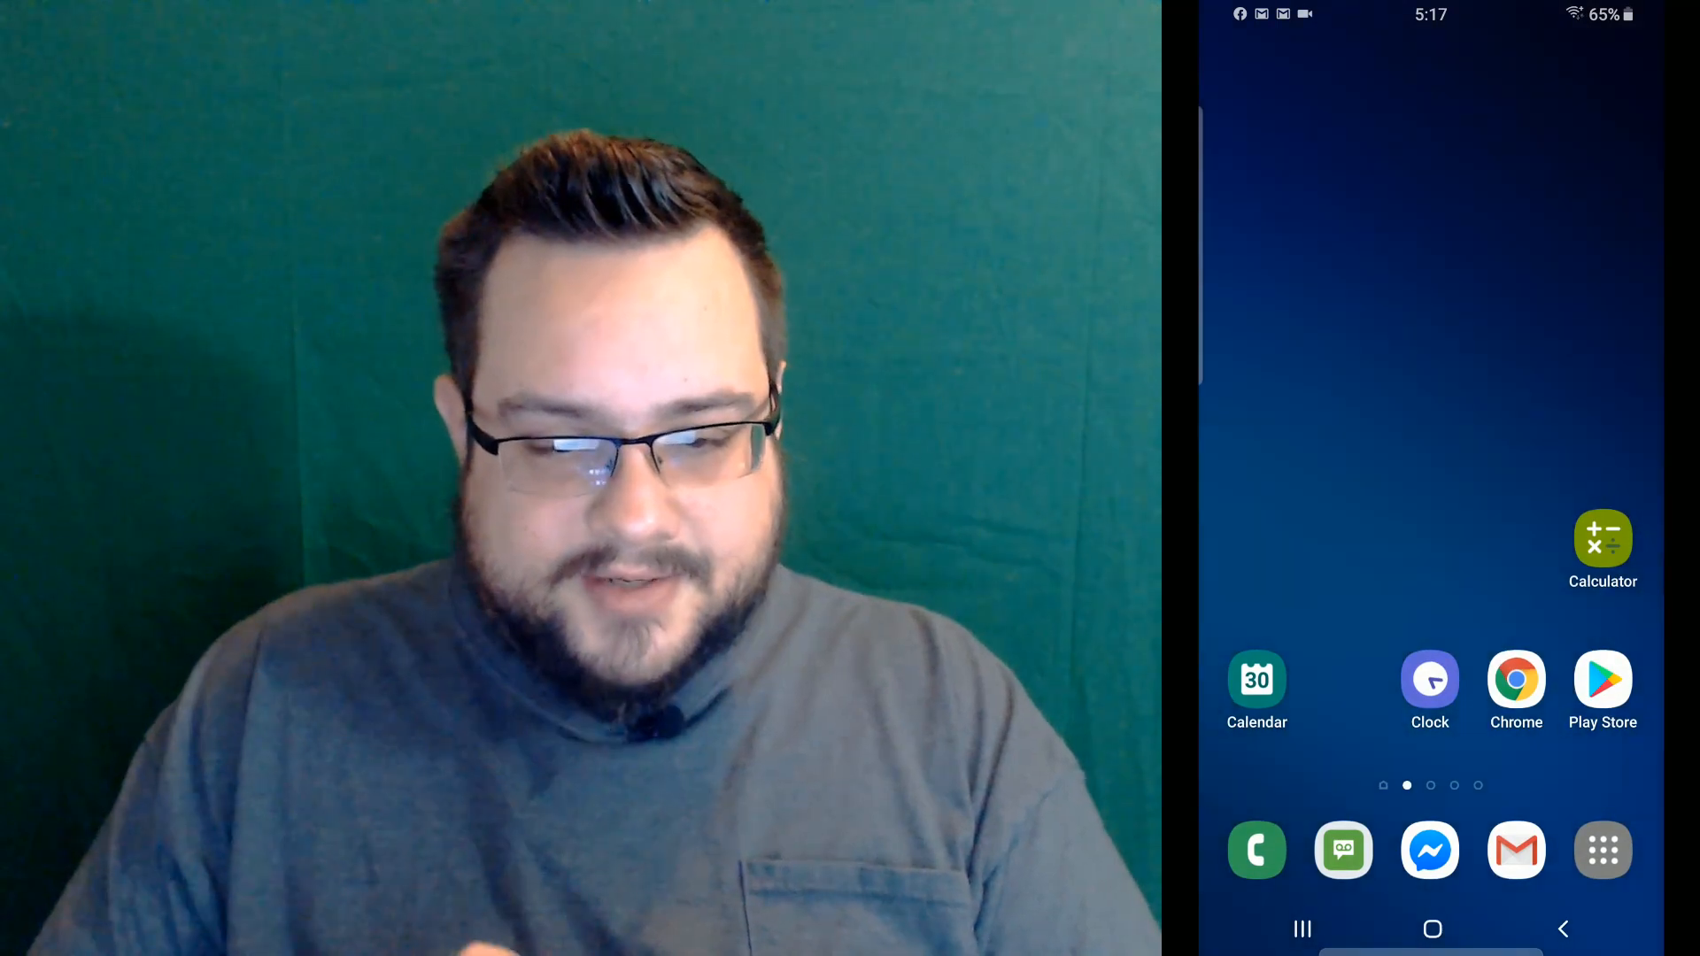
pyautogui.hscroll(-3)
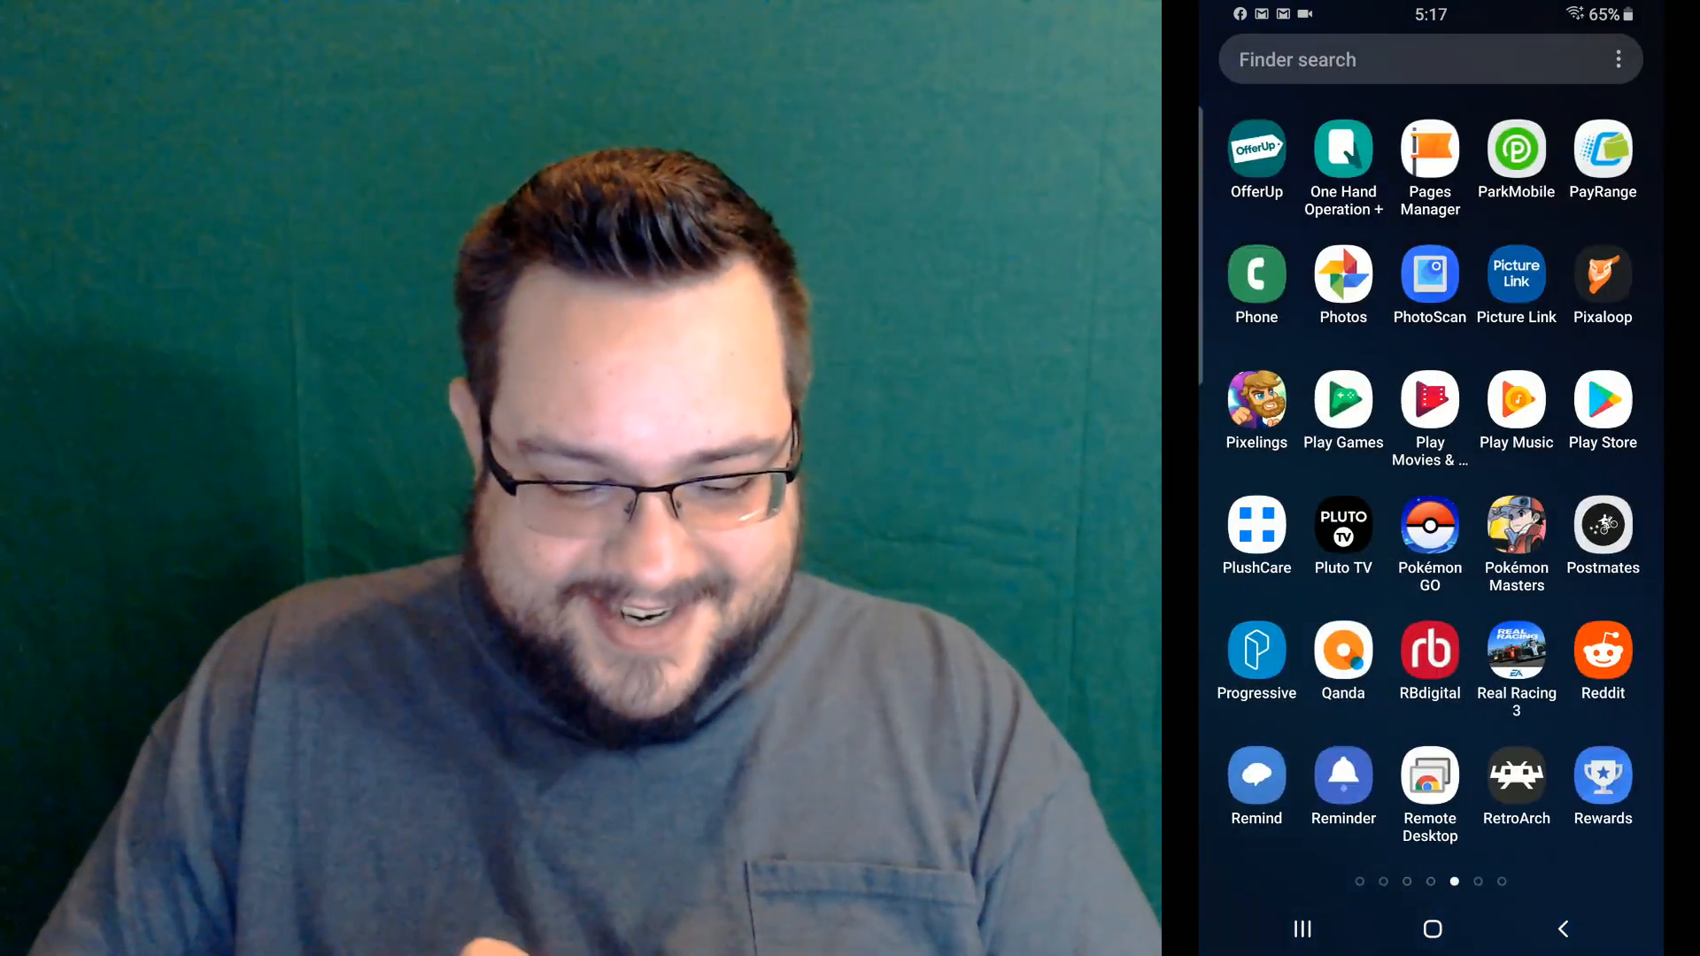
pyautogui.hscroll(-3)
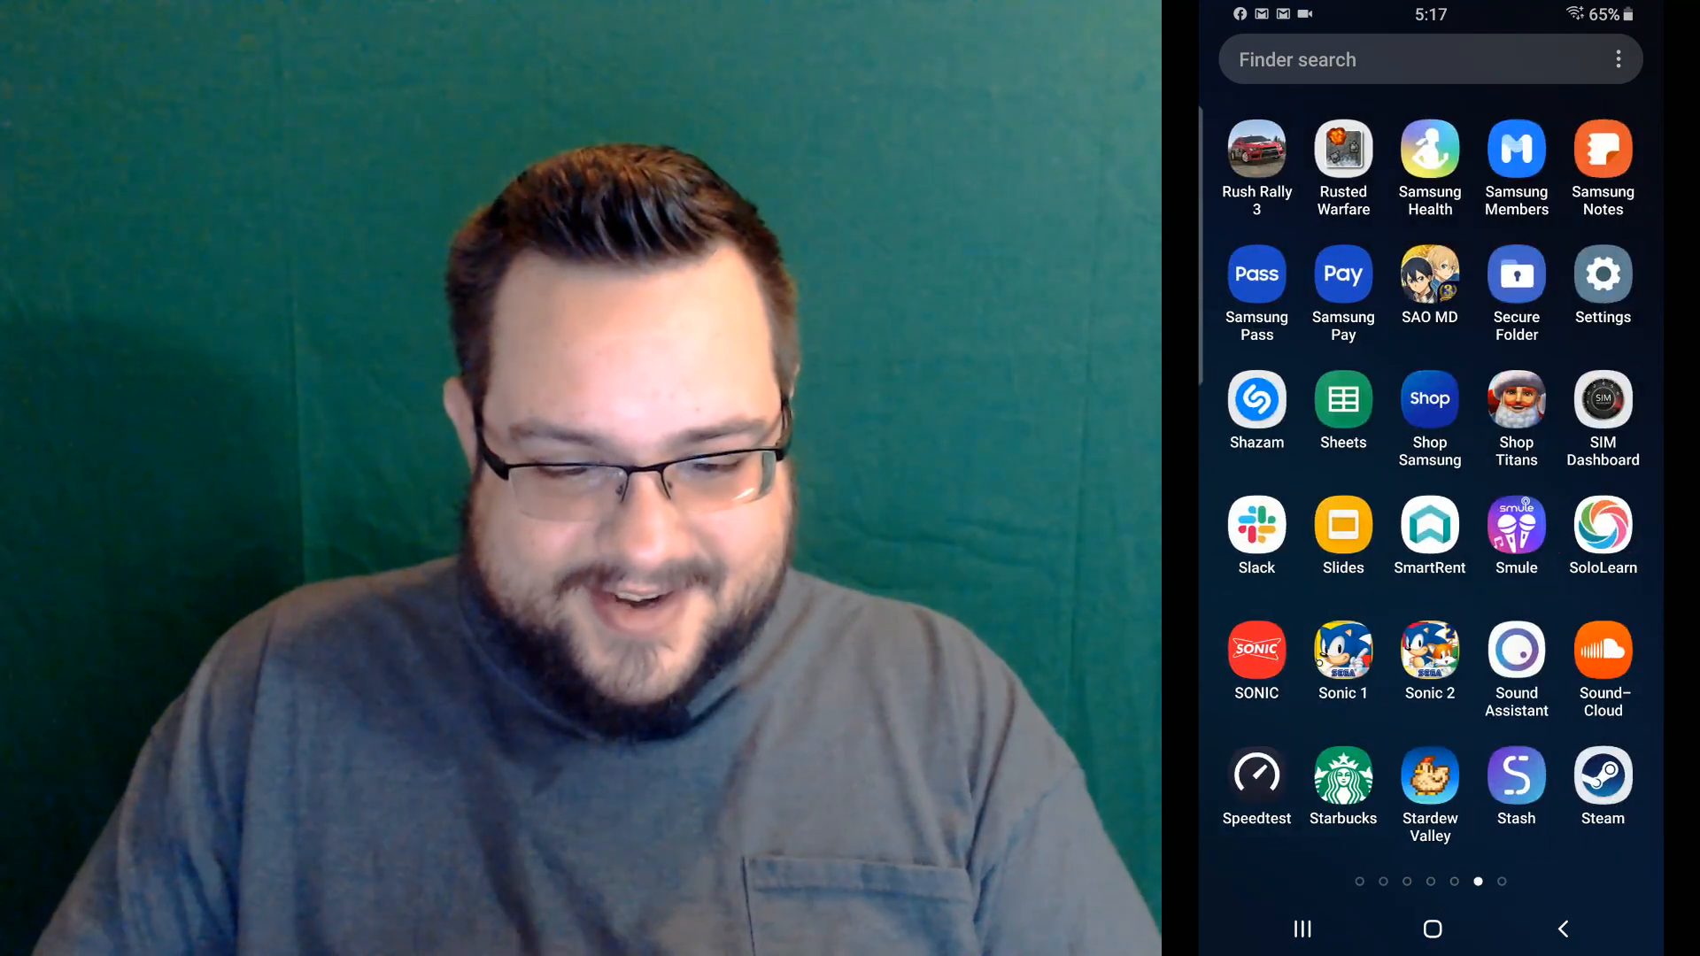
# Go from Settings into the Bluetooth page listing paired and available devices
pyautogui.click(1601, 272)
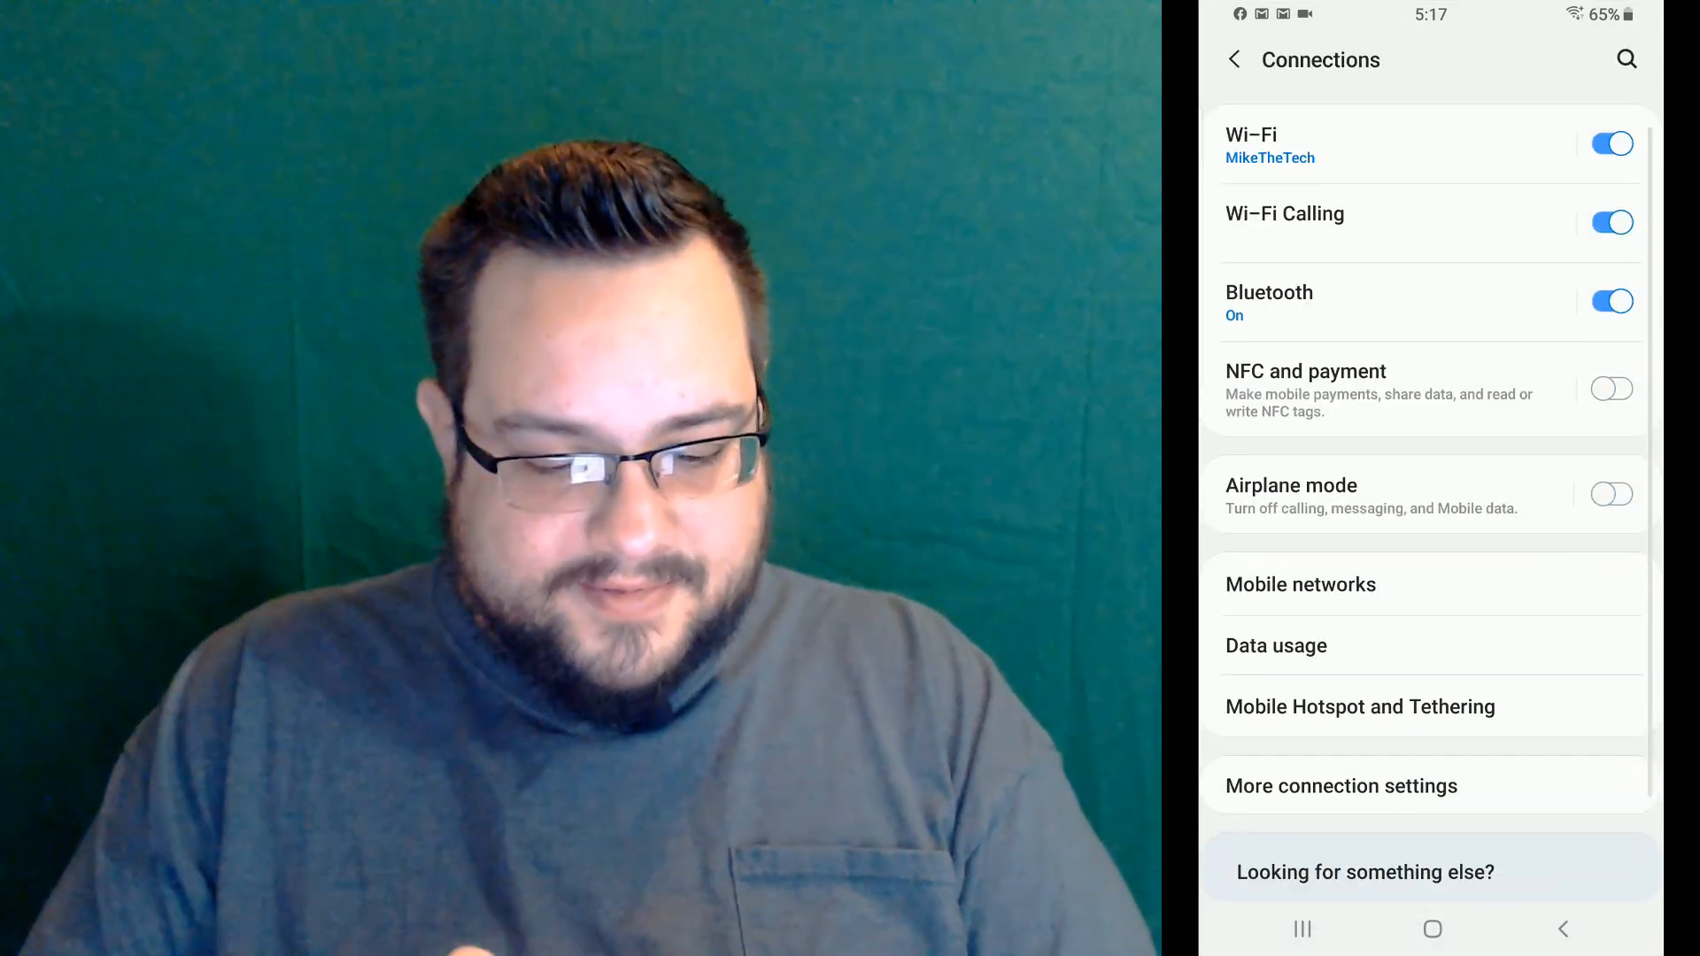
pyautogui.click(1410, 301)
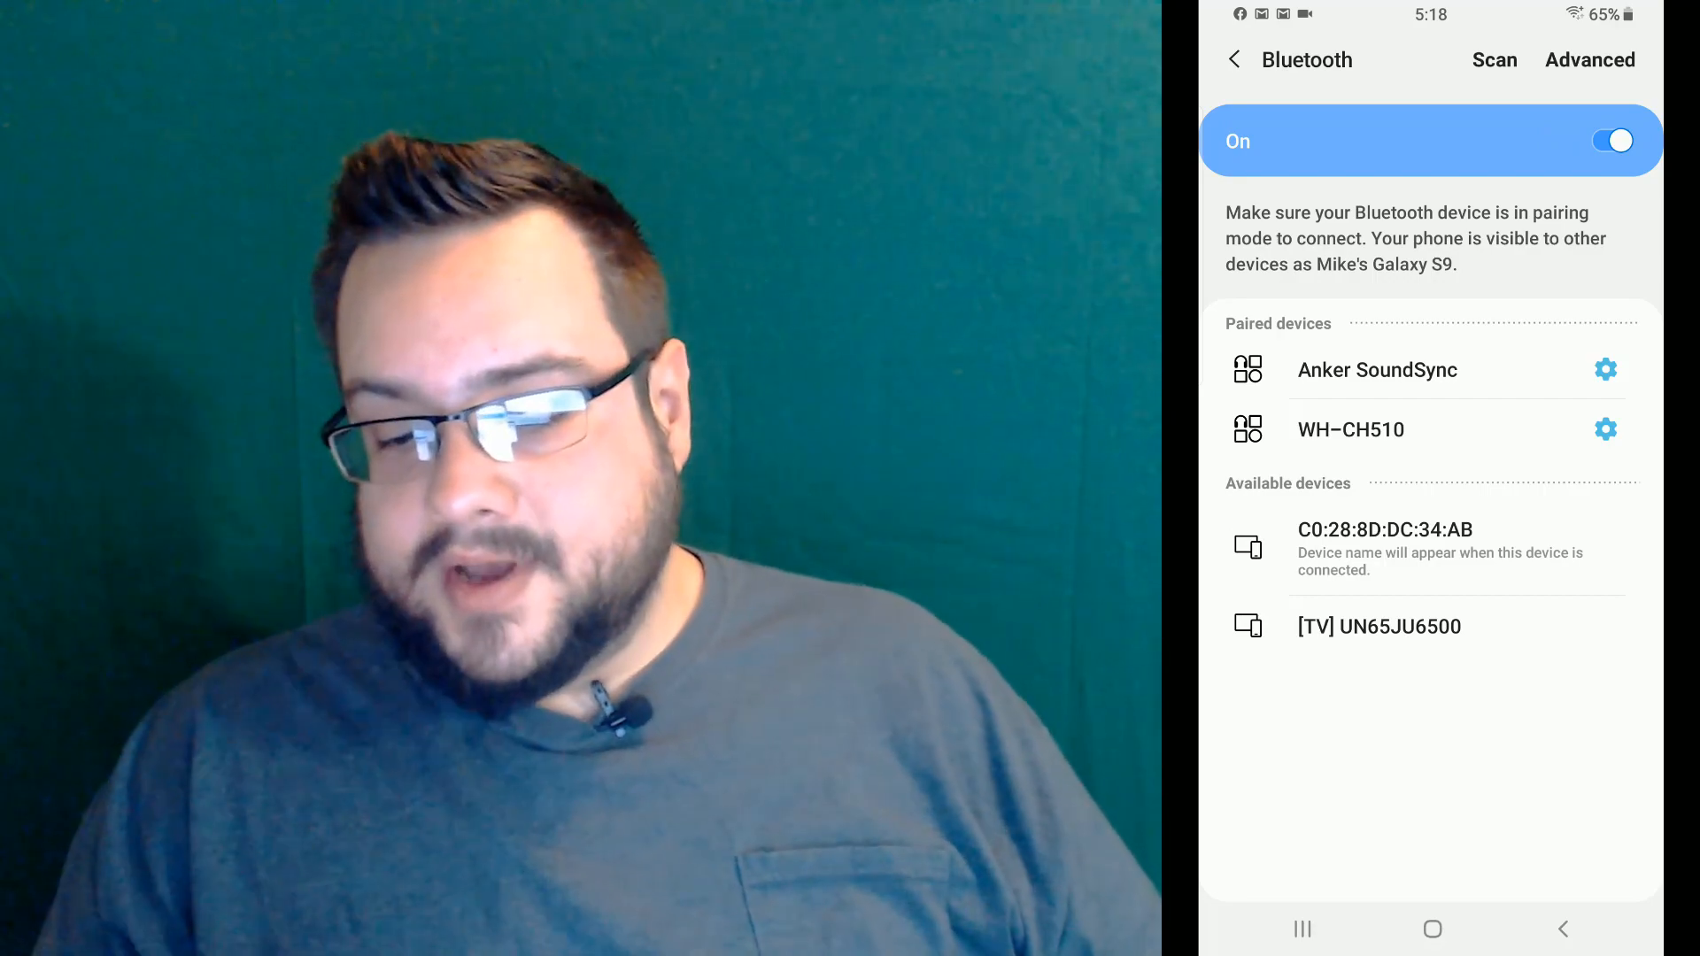
# Scan for devices, connect the Xbox Wireless Controller, and return to the home screen
pyautogui.click(1495, 60)
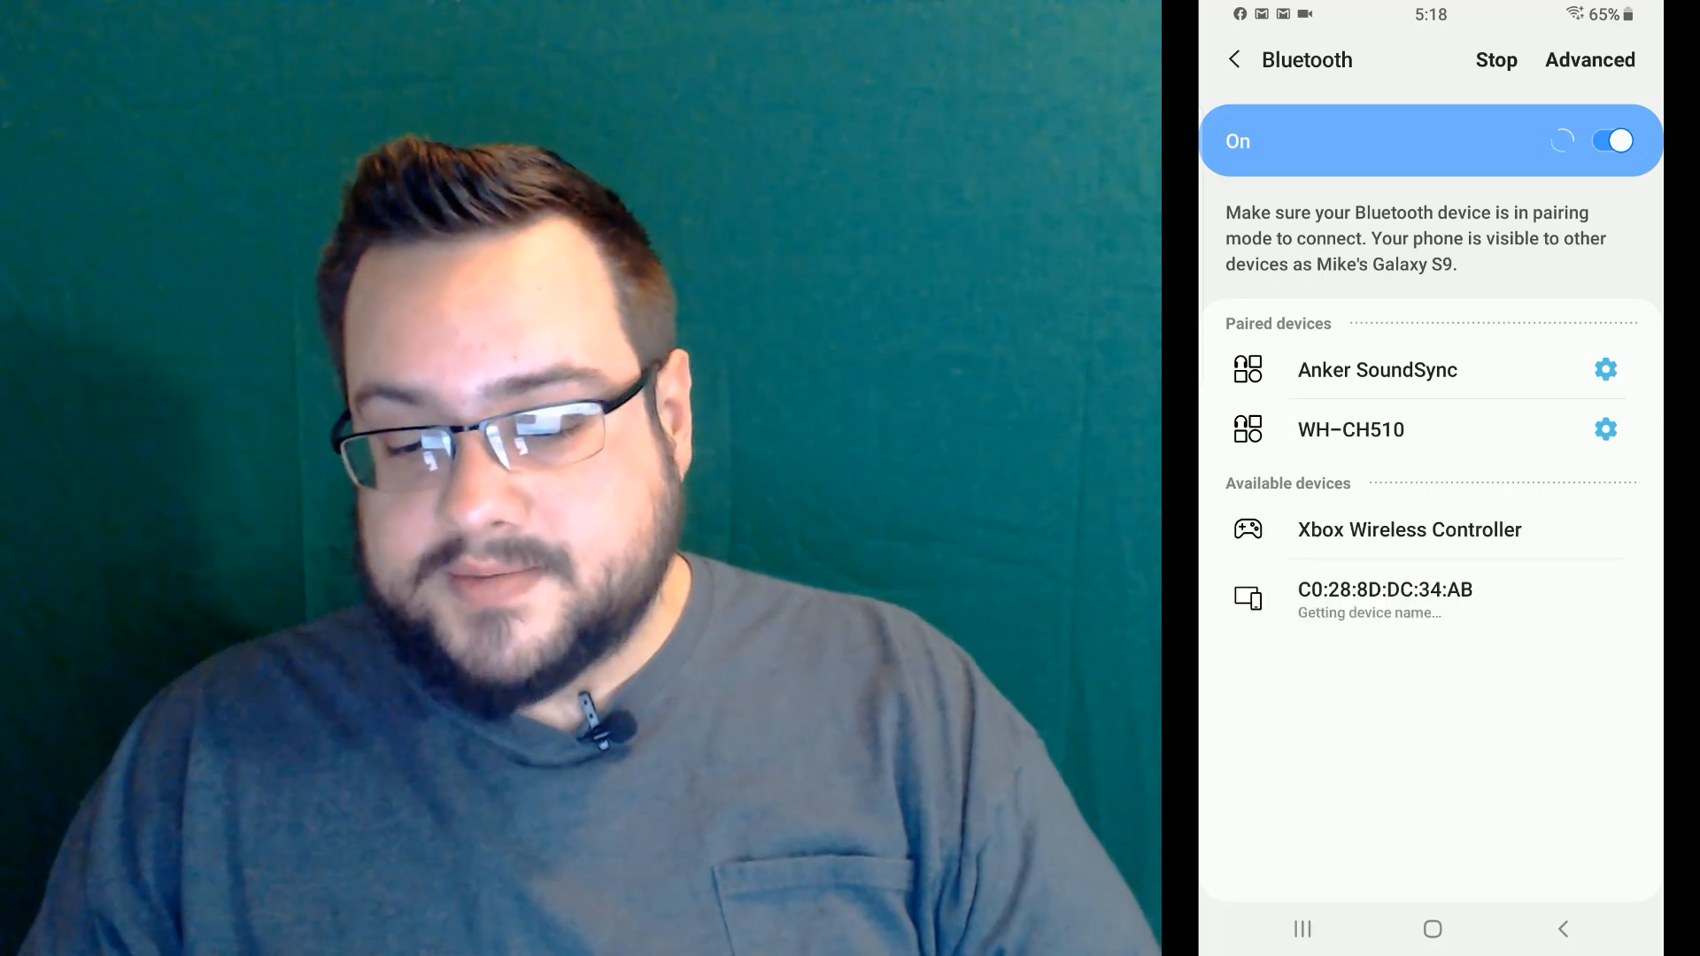
pyautogui.click(1410, 530)
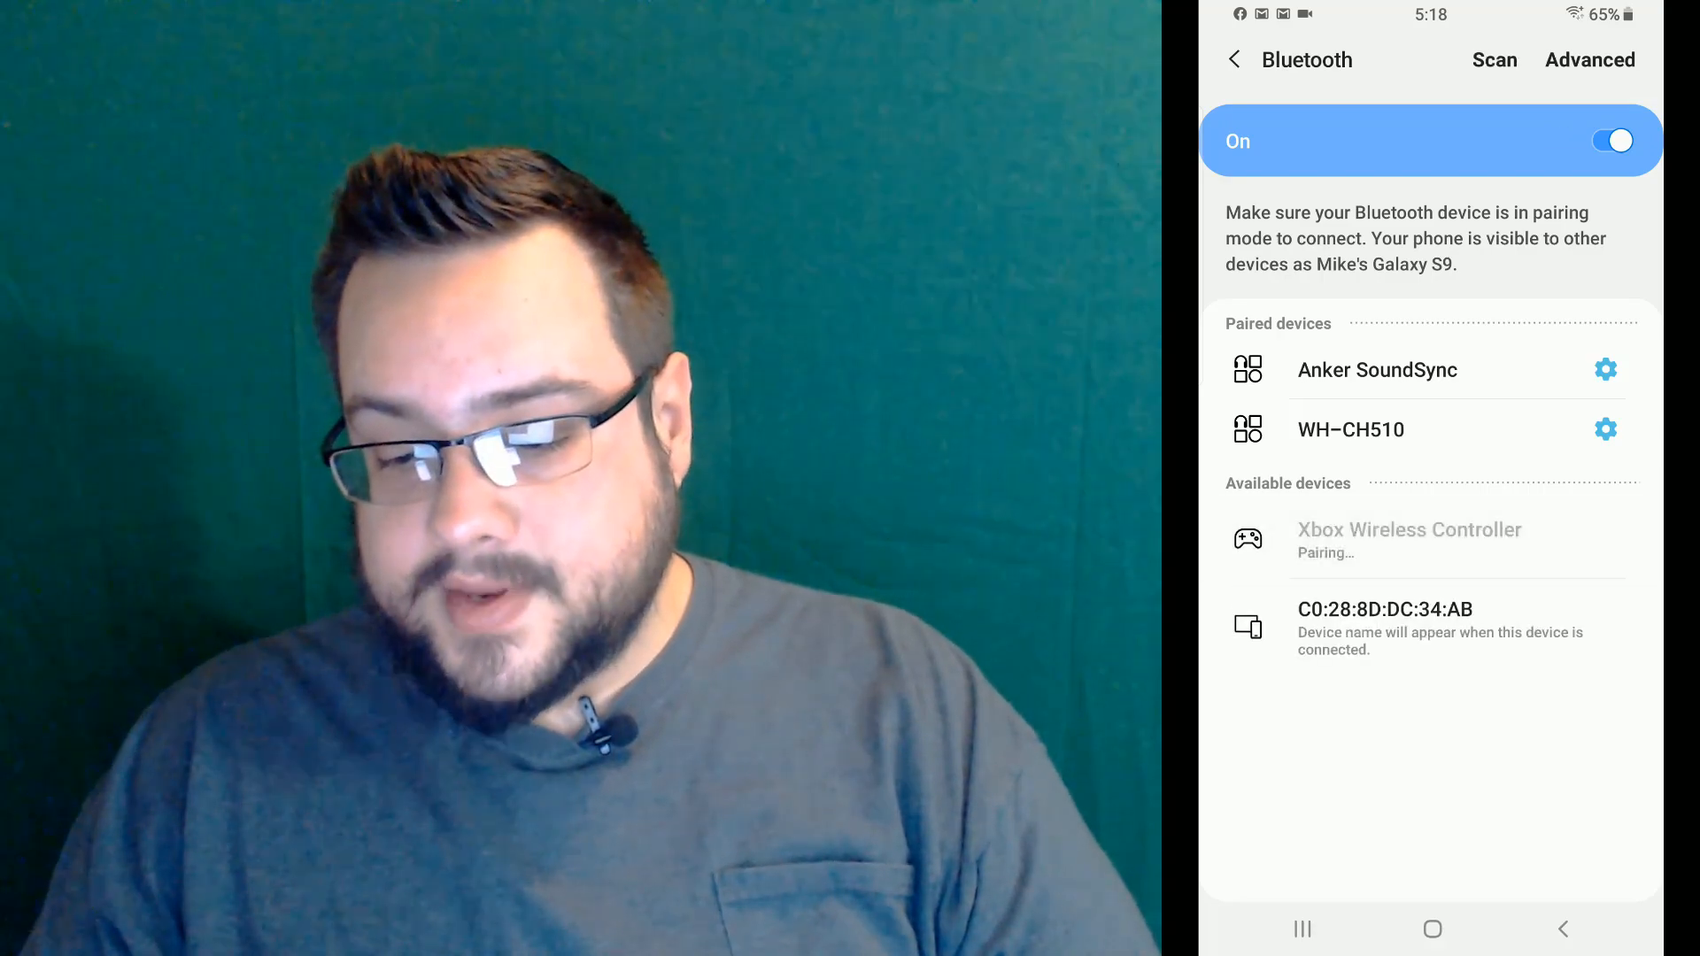
pyautogui.click(1409, 540)
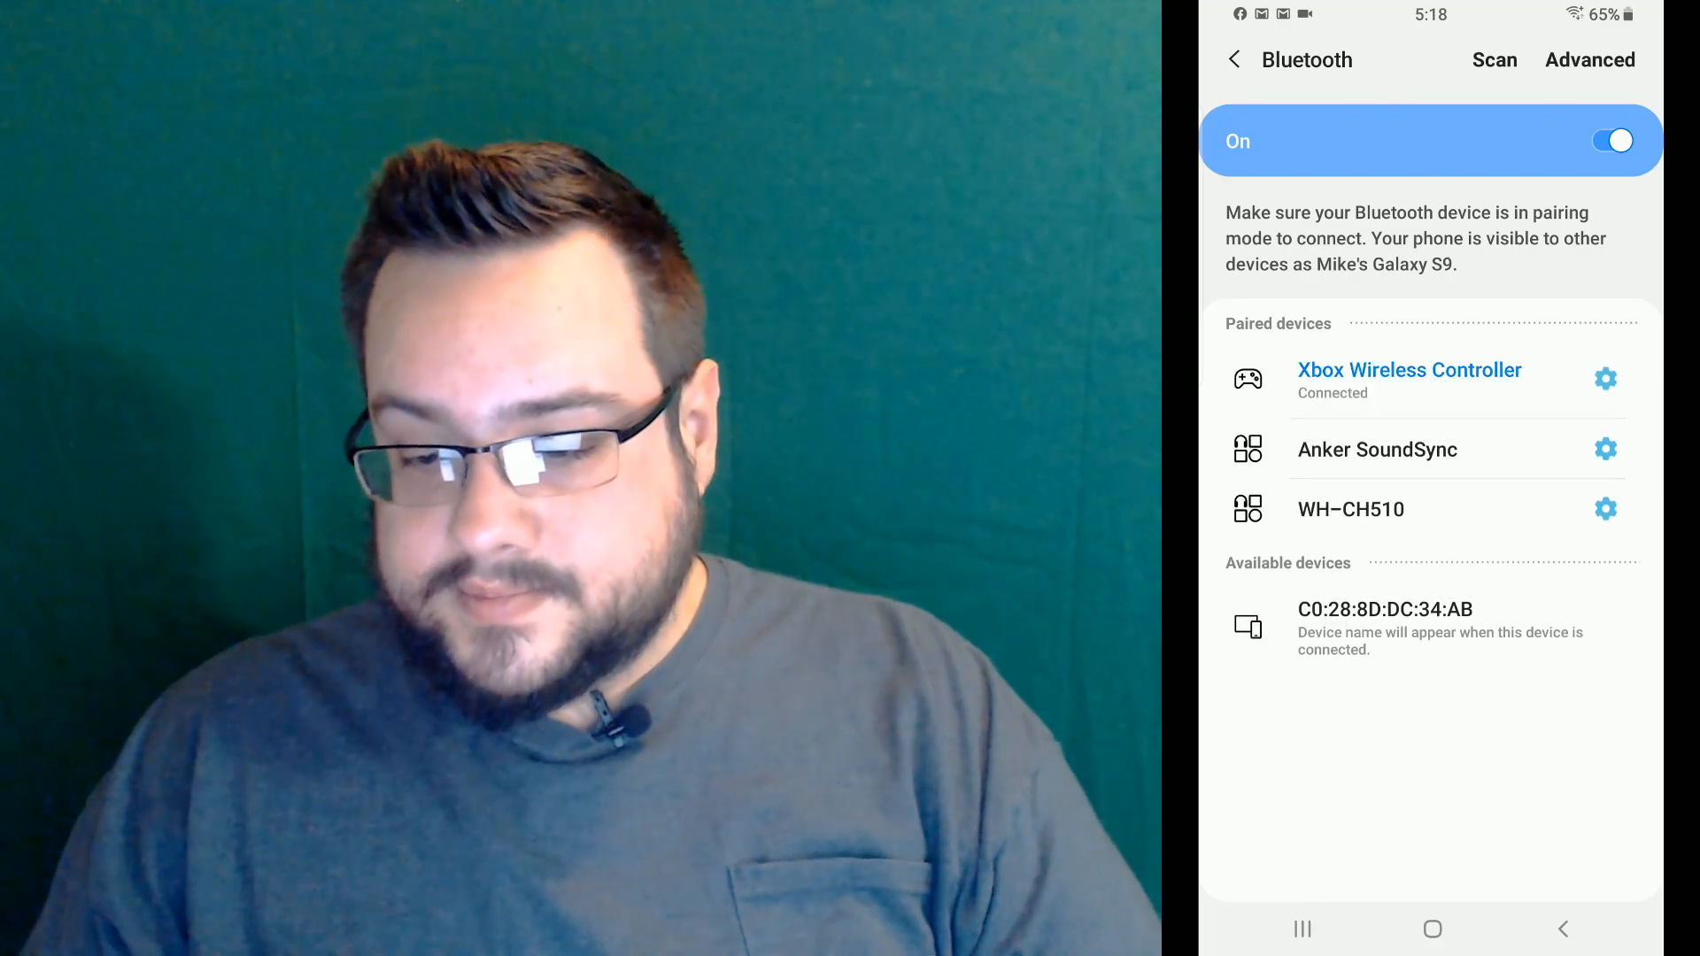
pyautogui.click(1606, 378)
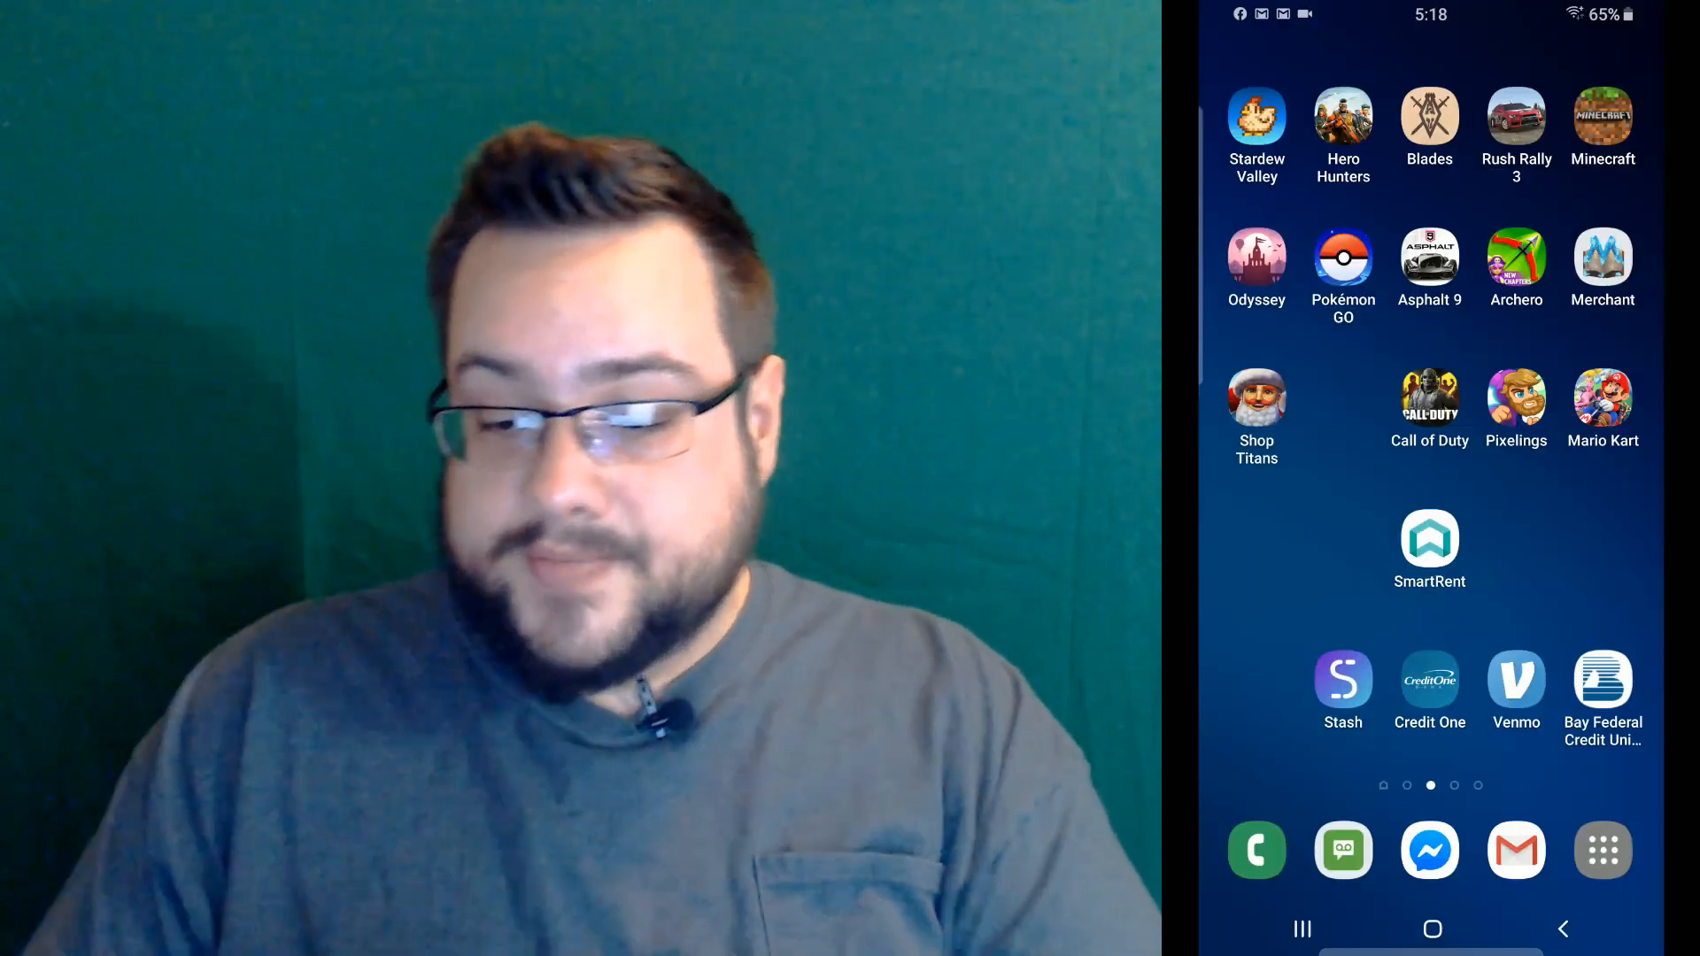
# Launch Call of Duty: Mobile from its home-screen icon
pyautogui.click(1429, 399)
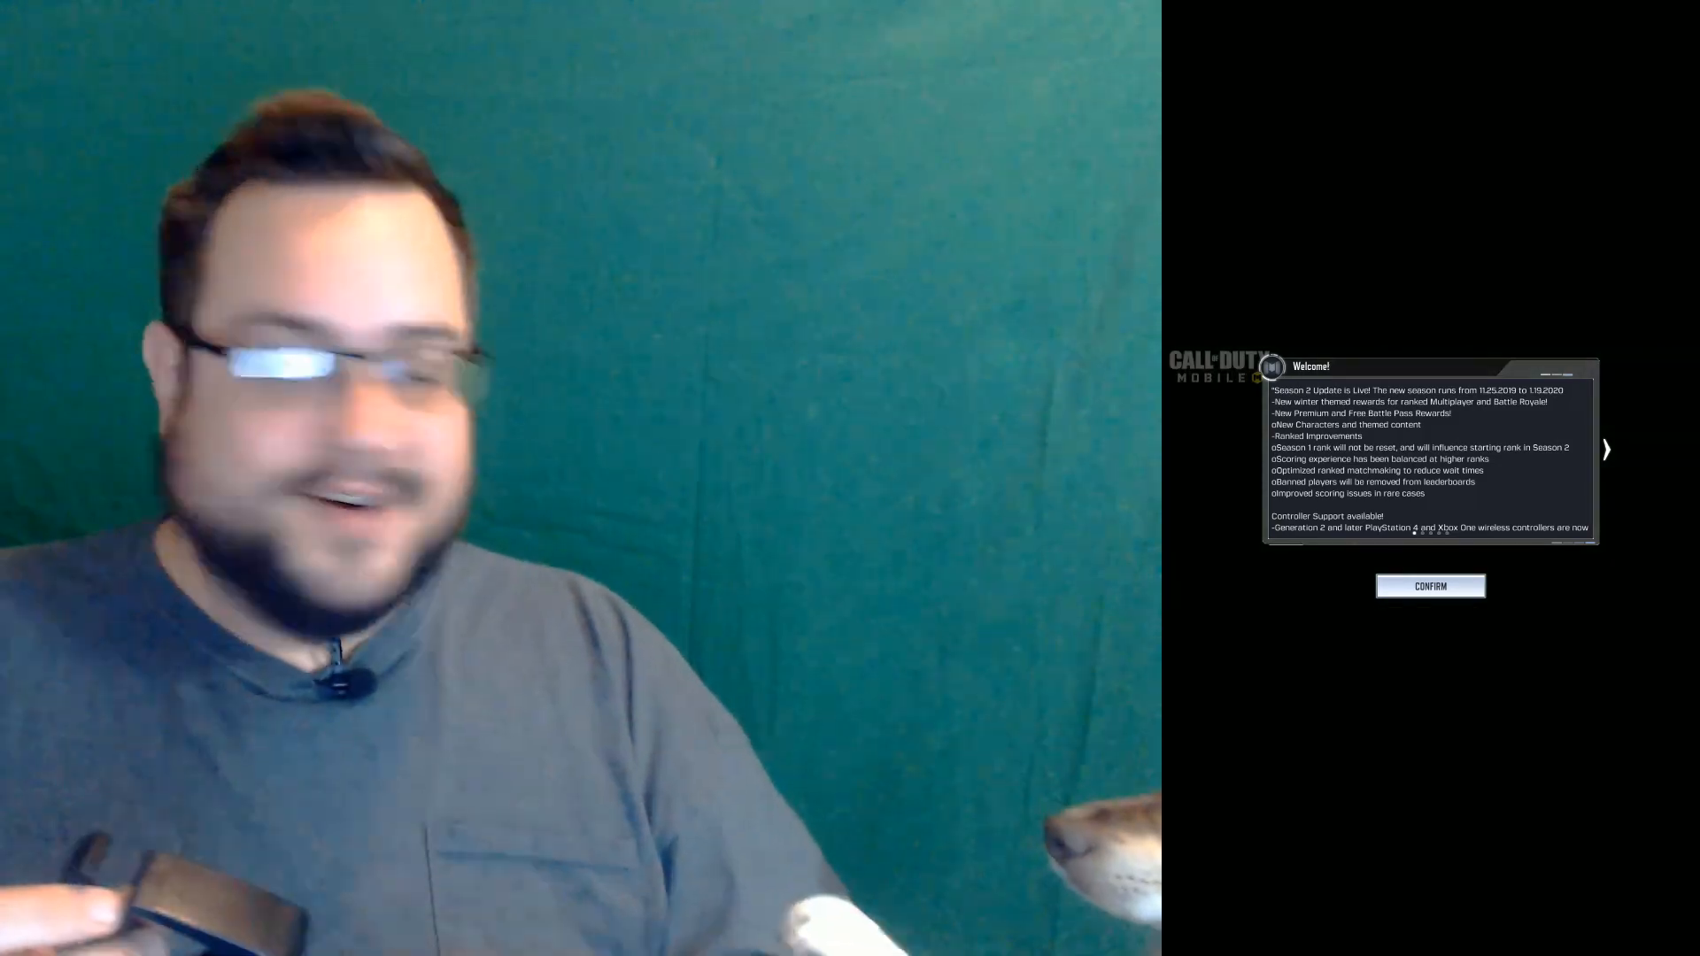